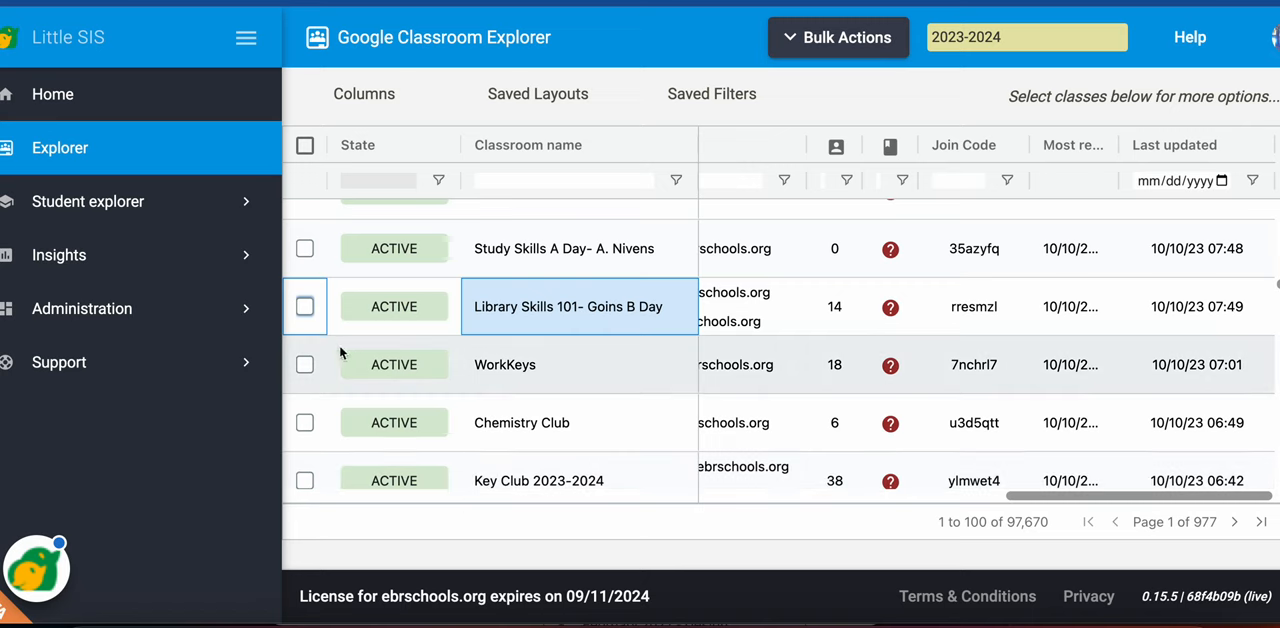
# - Check Library Skills 101- Goins B Day, WorkKeys, Chemistry Club and Key Club 2023-2024 in the Explorer grid
pyautogui.click(305, 422)
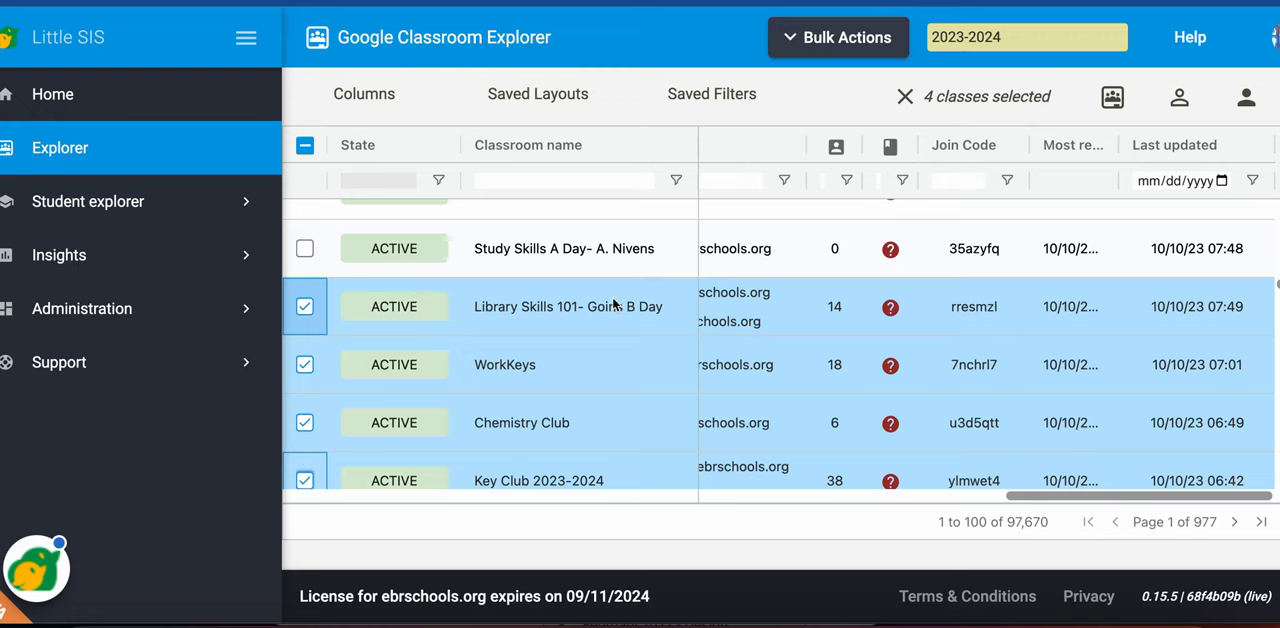
pyautogui.moveTo(1112, 97)
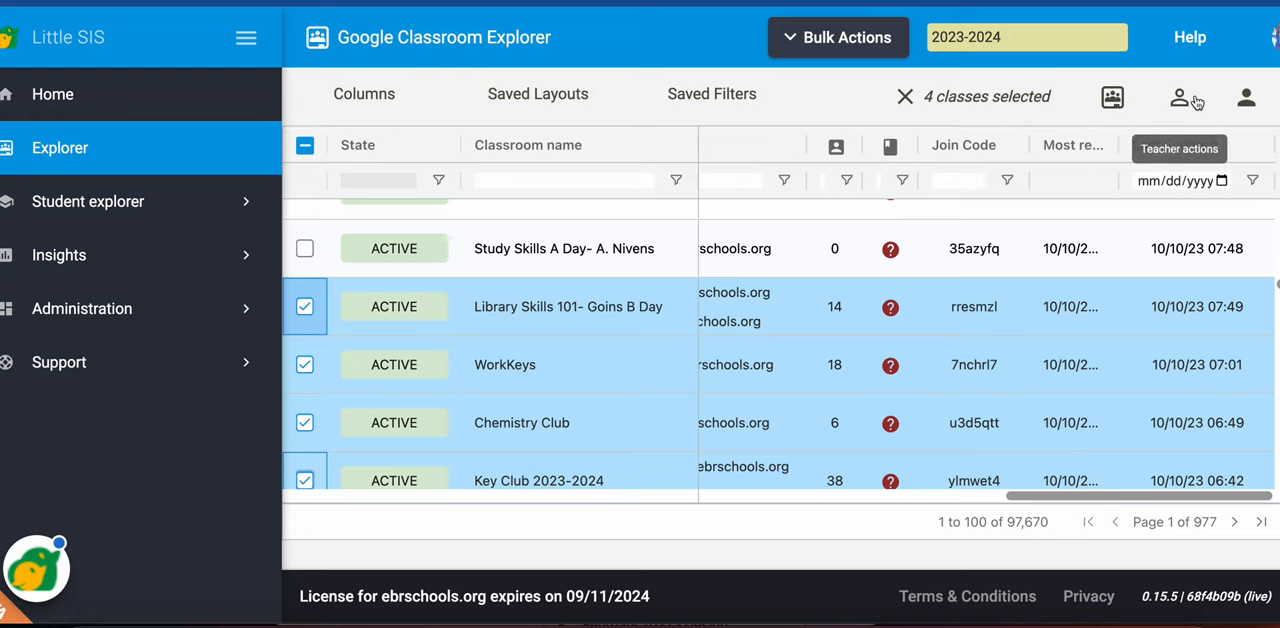
pyautogui.moveTo(1112, 97)
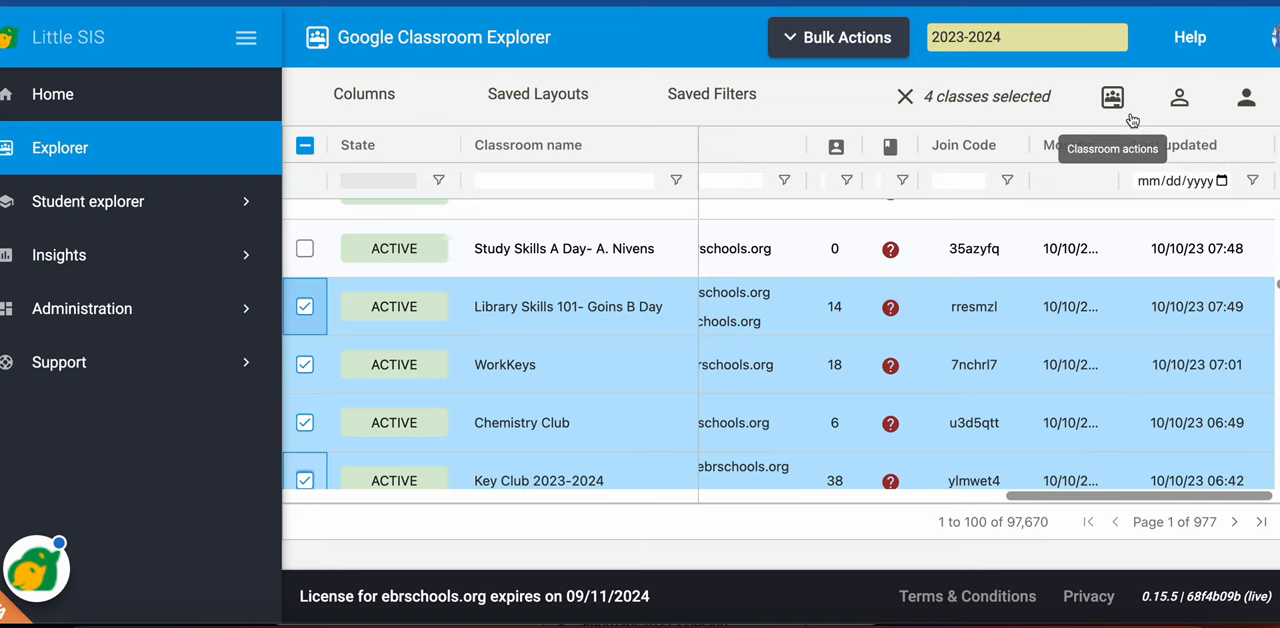
# - Choose Archive 4 selected classes from the Classroom actions menu
pyautogui.click(1112, 97)
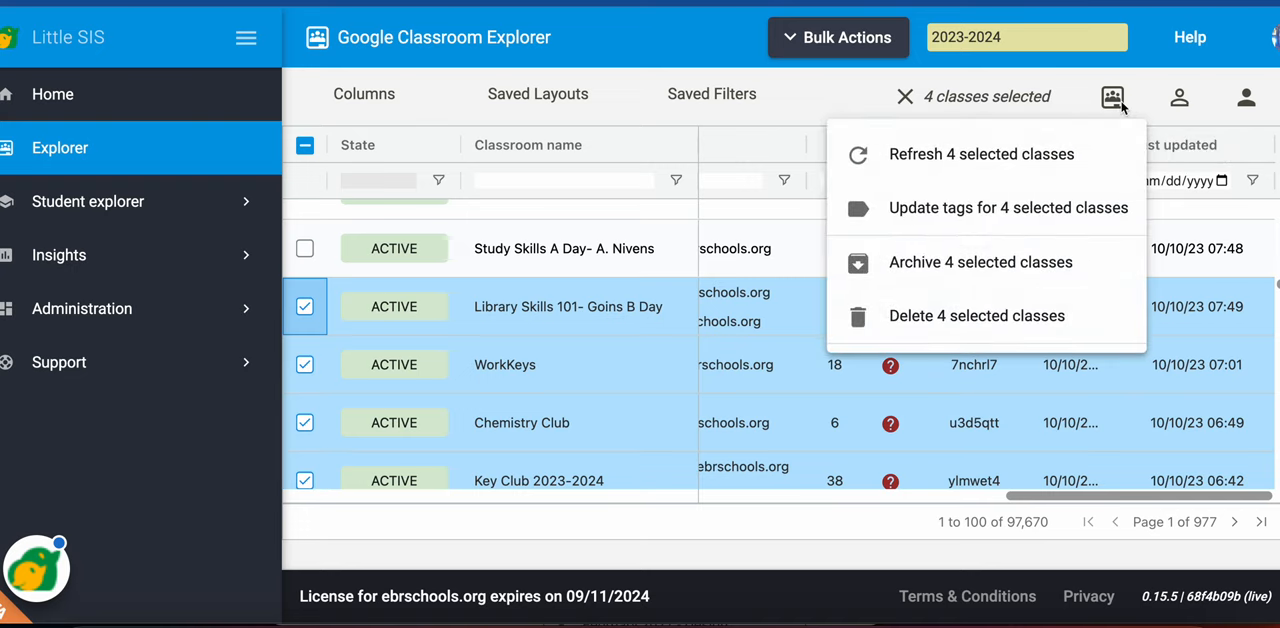
pyautogui.moveTo(1010, 154)
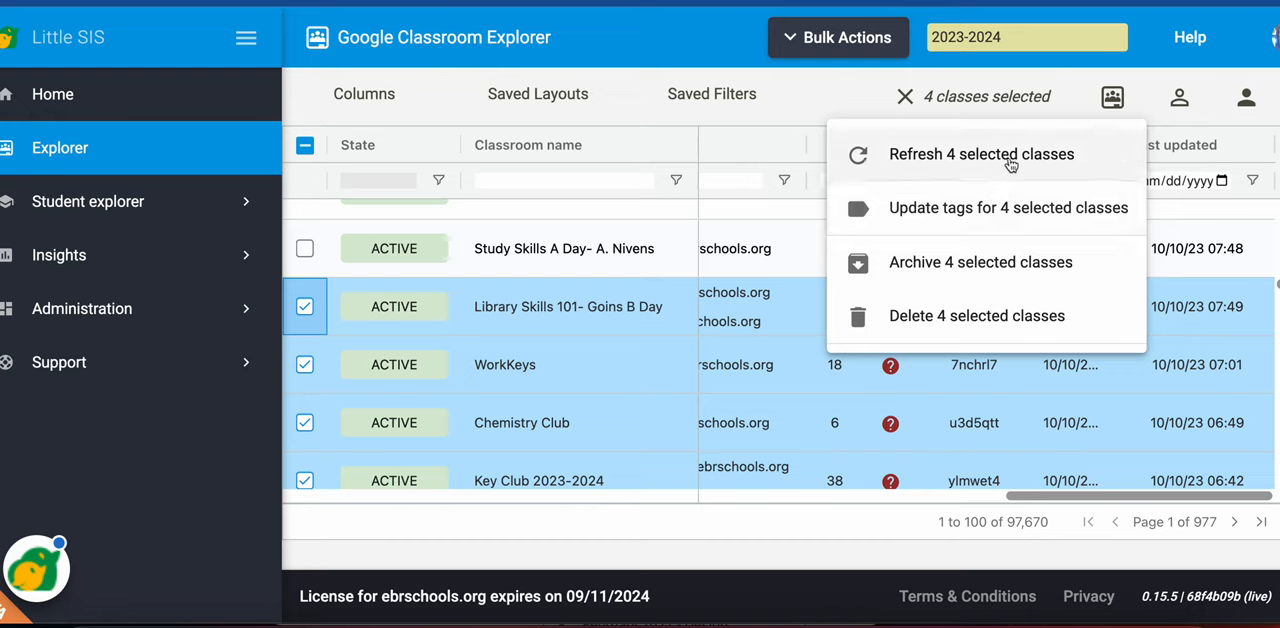
pyautogui.moveTo(990, 262)
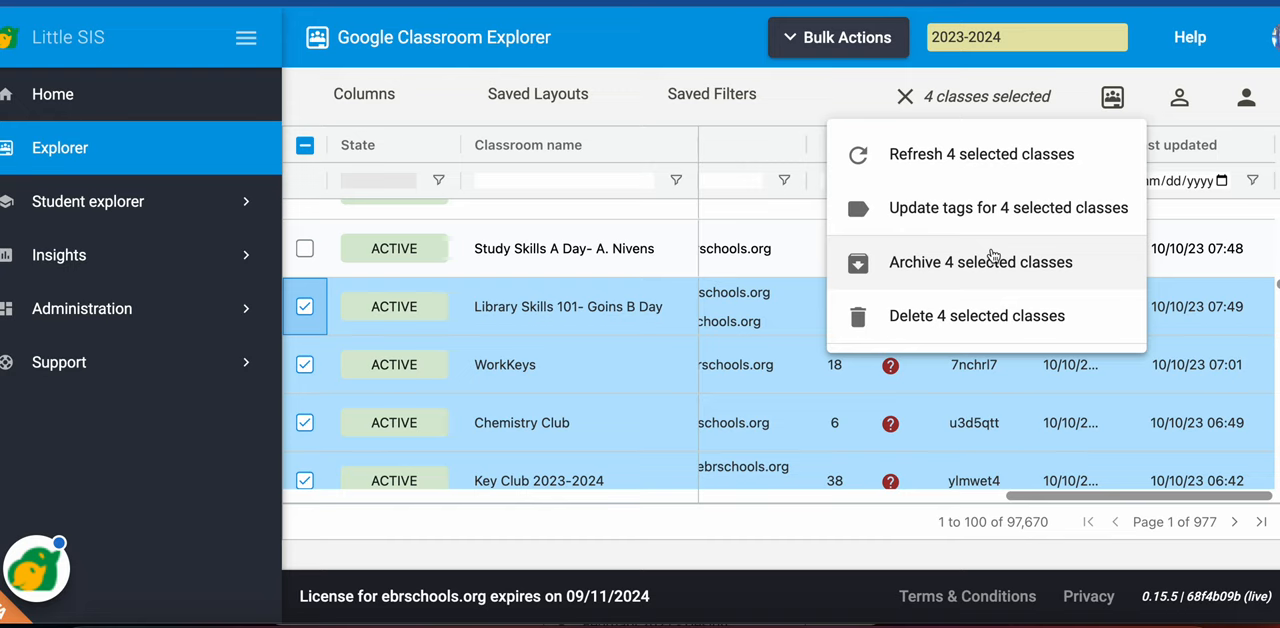
pyautogui.click(980, 262)
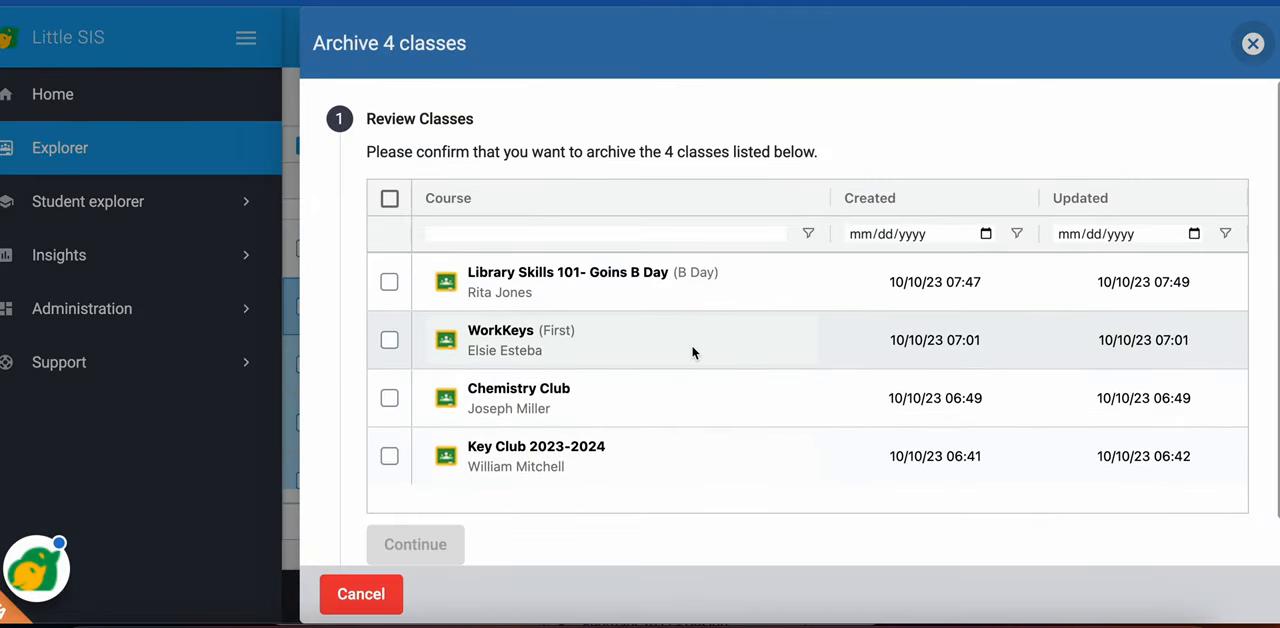
# - Tick all classes in the Archive review, close it unarchived, and reopen Classroom actions
pyautogui.click(389, 198)
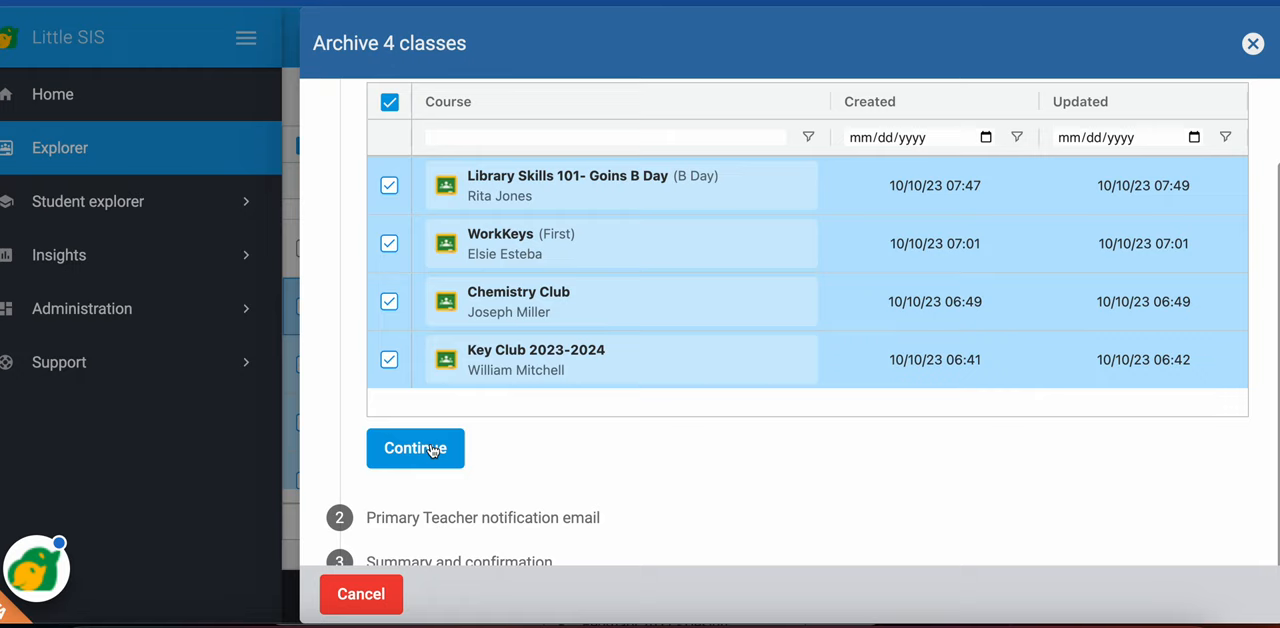
pyautogui.moveTo(378, 594)
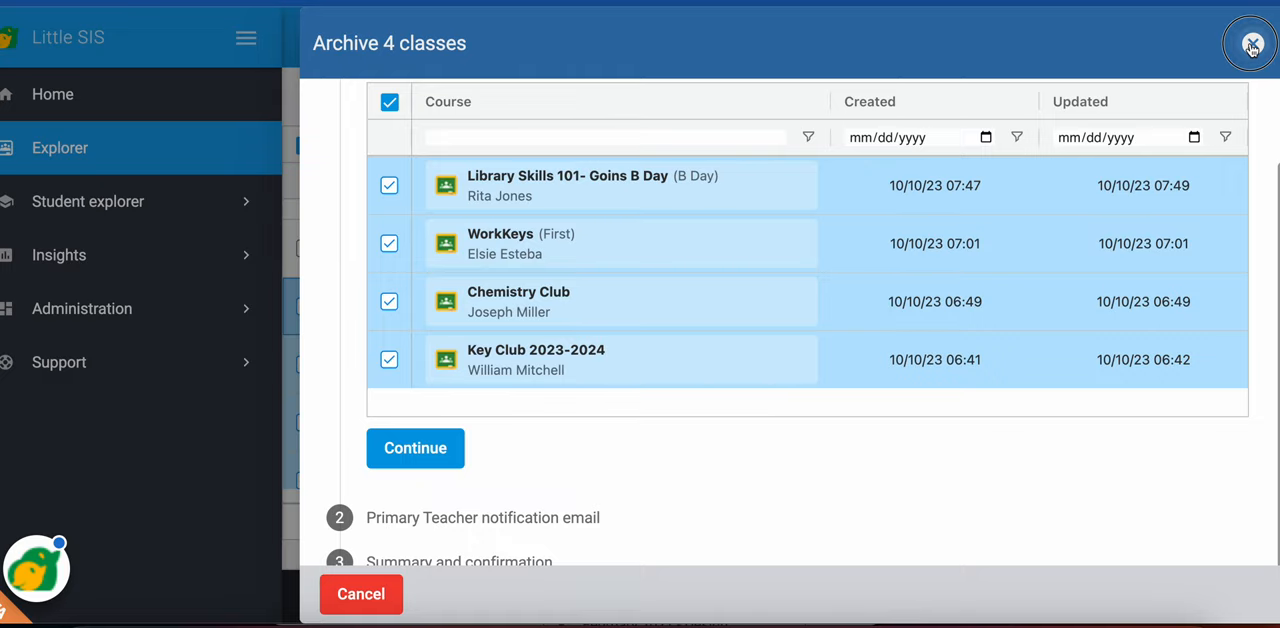
pyautogui.click(1249, 43)
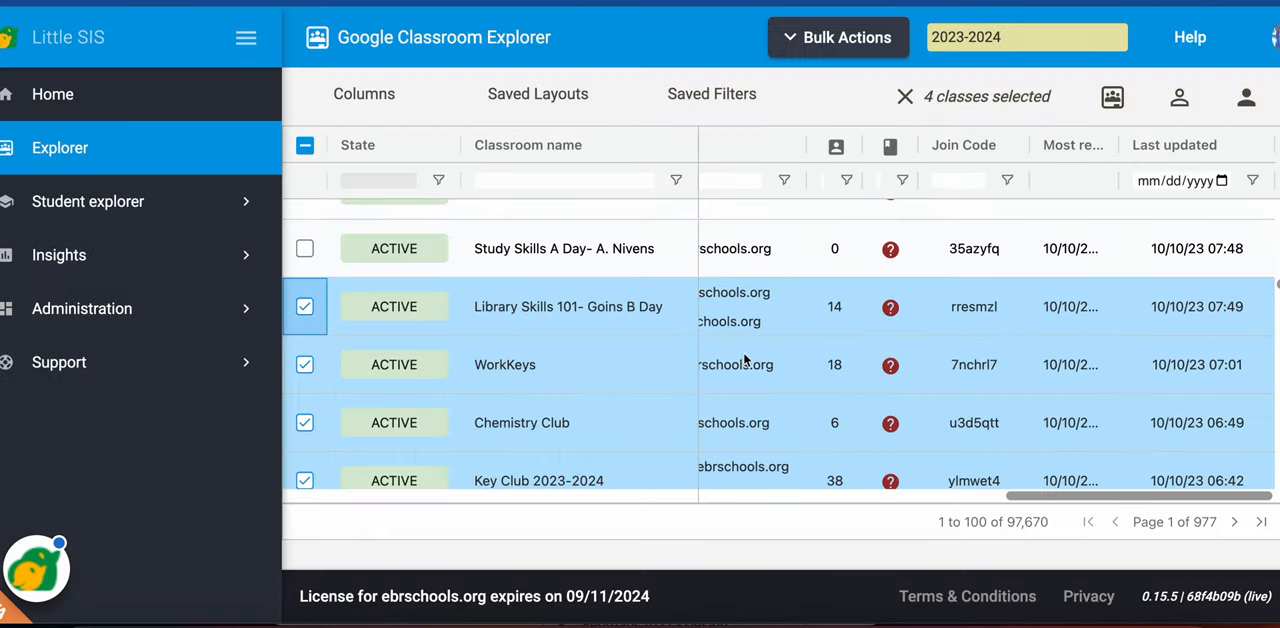
pyautogui.click(1112, 97)
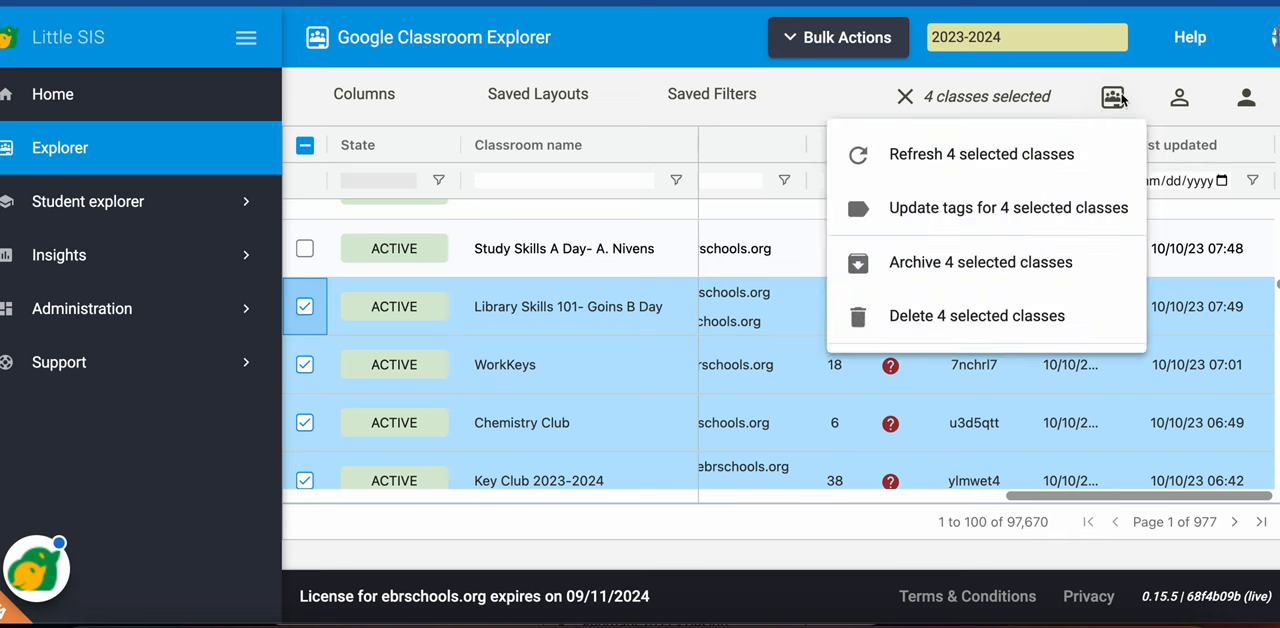
pyautogui.moveTo(975, 262)
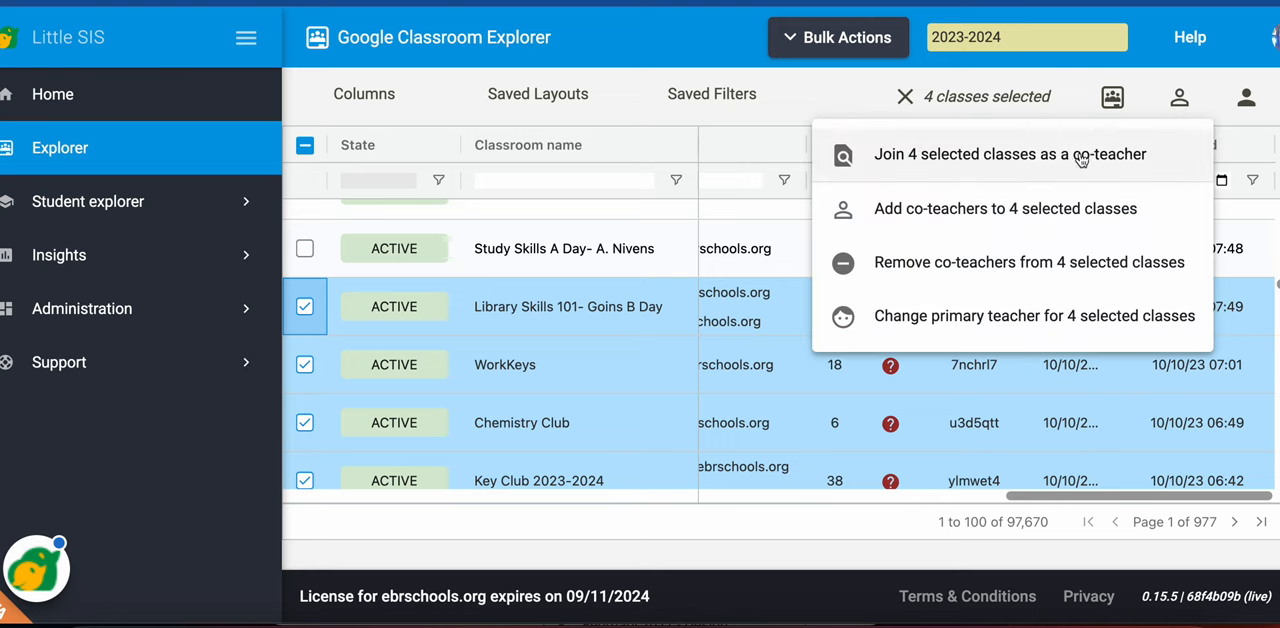
pyautogui.moveTo(1012, 262)
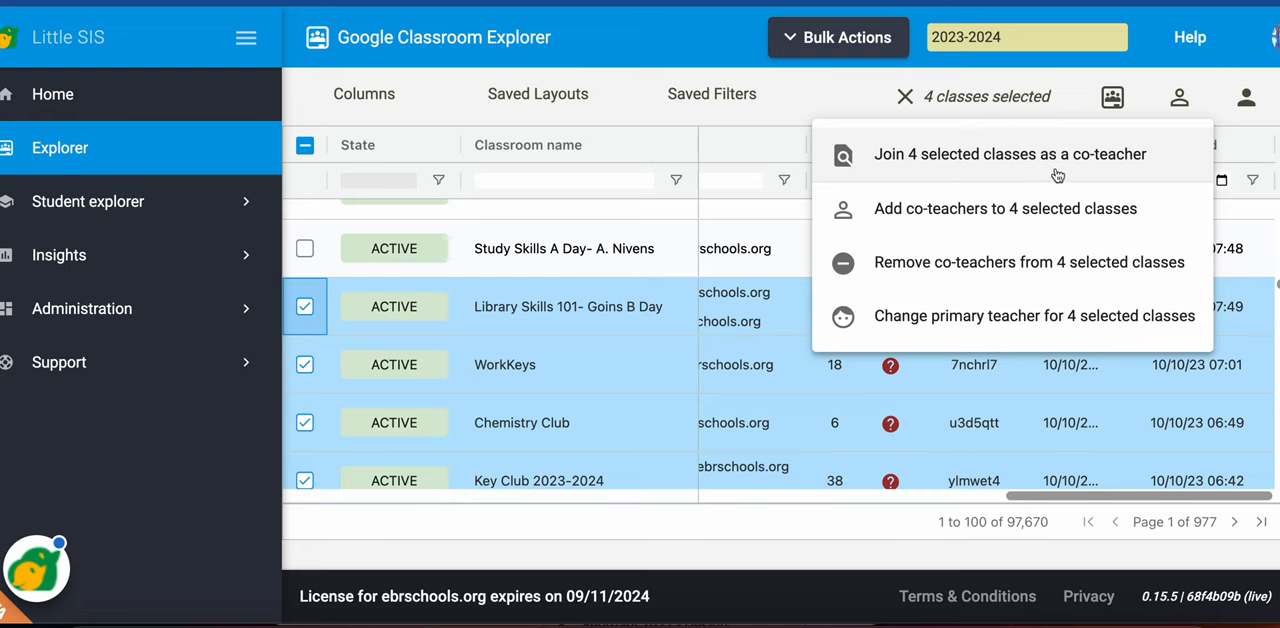
pyautogui.moveTo(1062, 218)
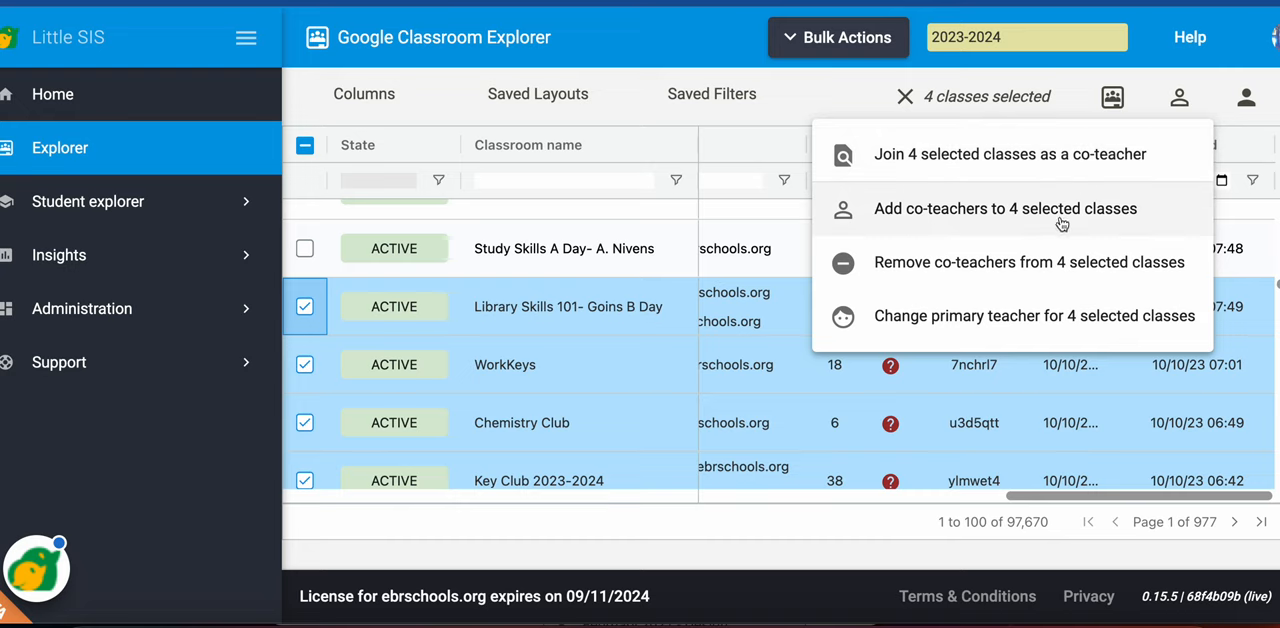
pyautogui.moveTo(1040, 232)
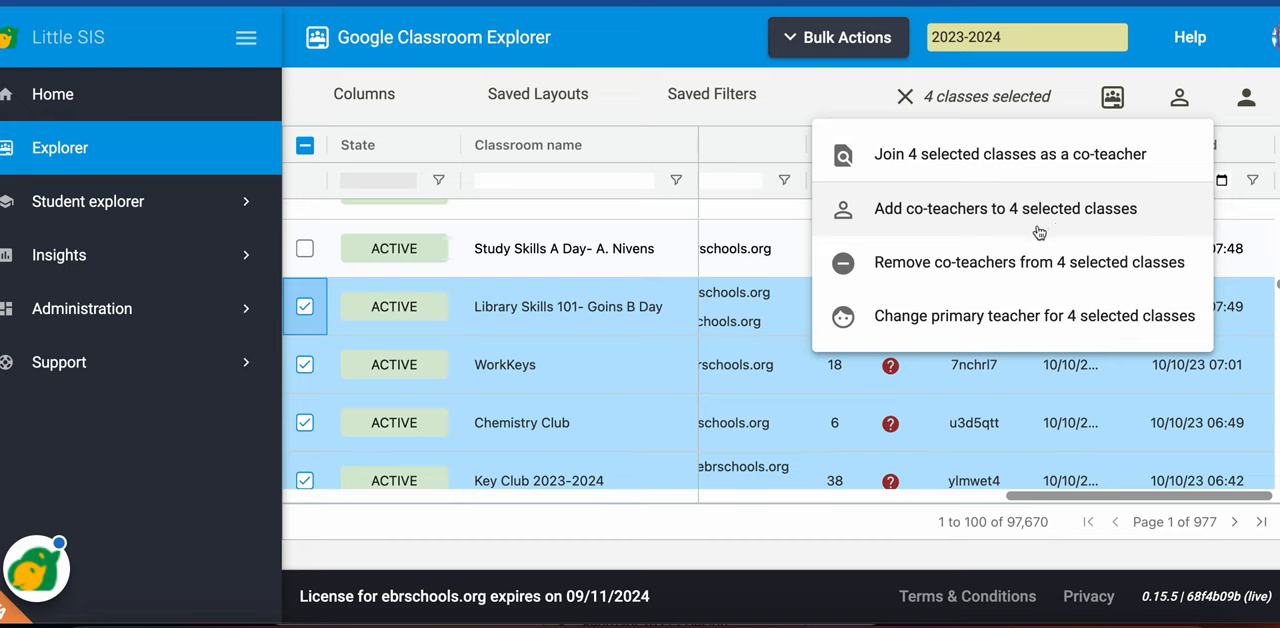
pyautogui.moveTo(987, 273)
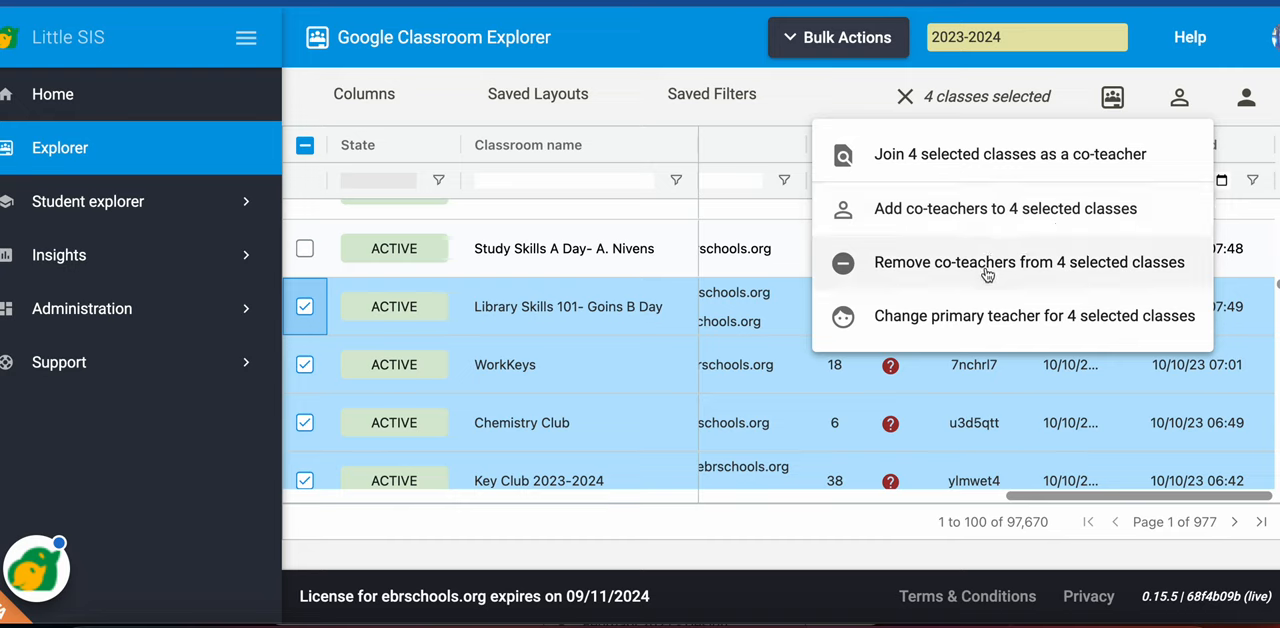
pyautogui.moveTo(968, 322)
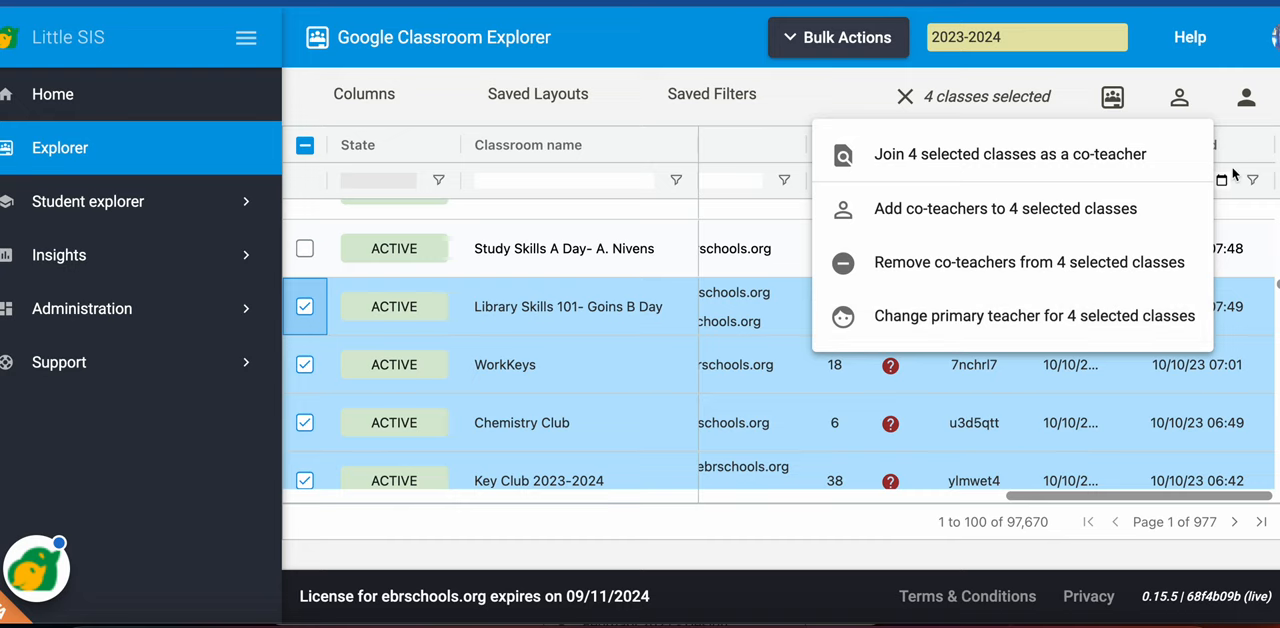
pyautogui.moveTo(1247, 97)
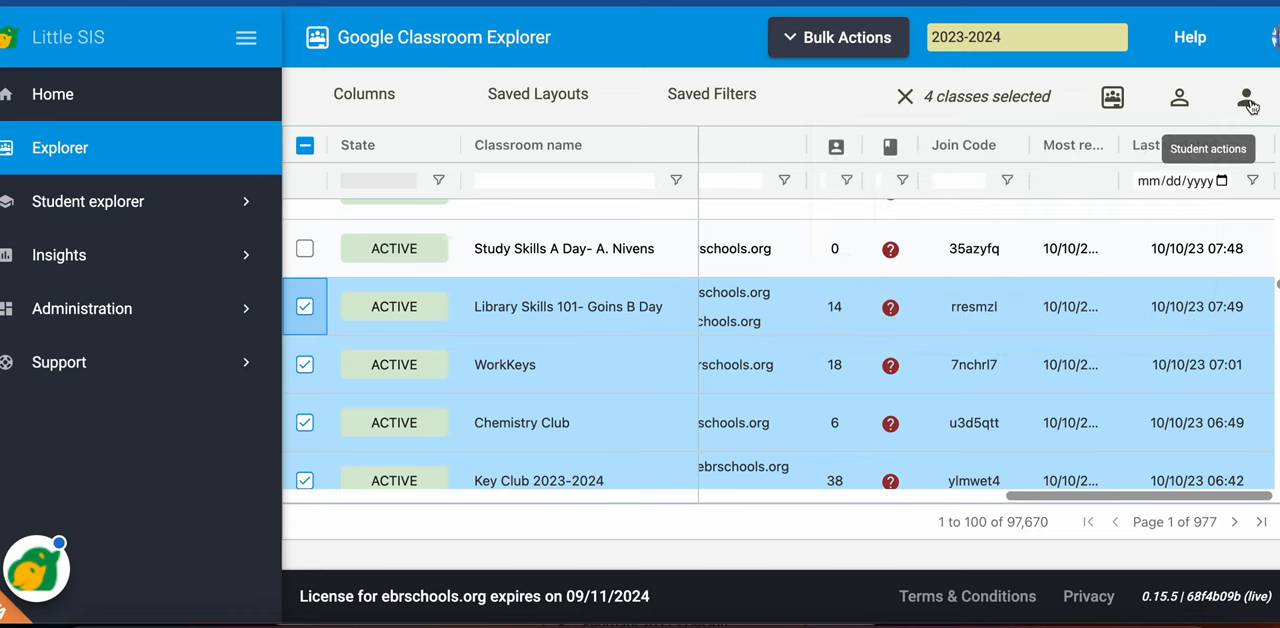
# - Open the Student actions menu: join as student, add students, or remove students
pyautogui.click(1247, 97)
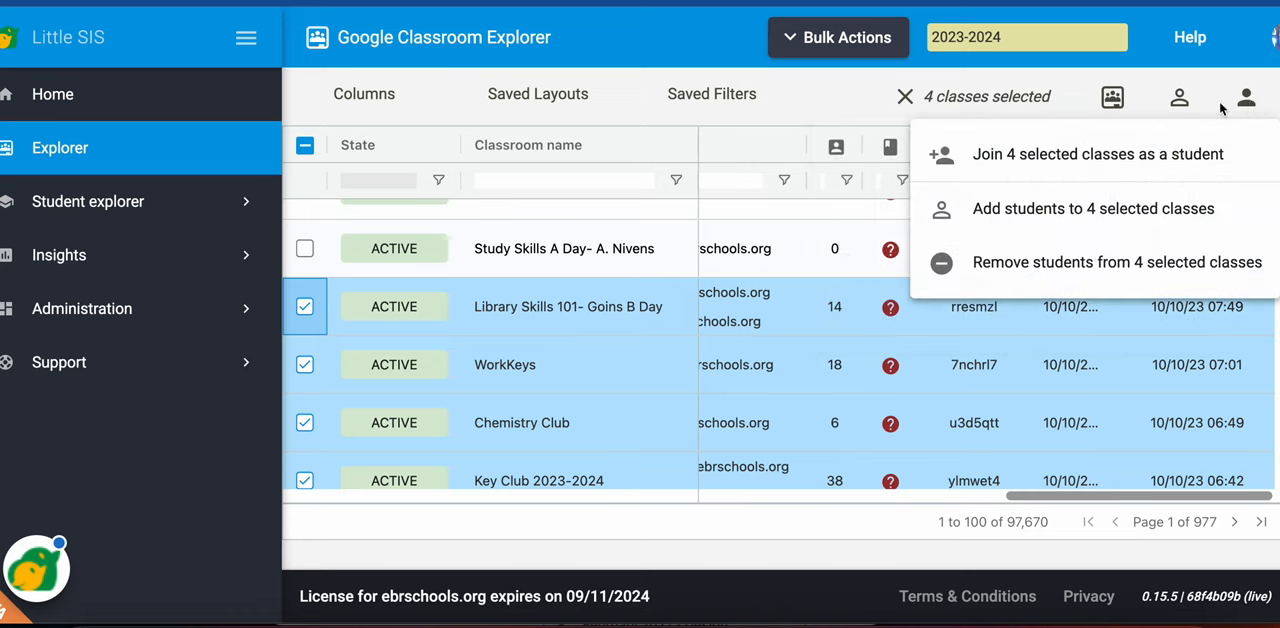
pyautogui.moveTo(1092, 154)
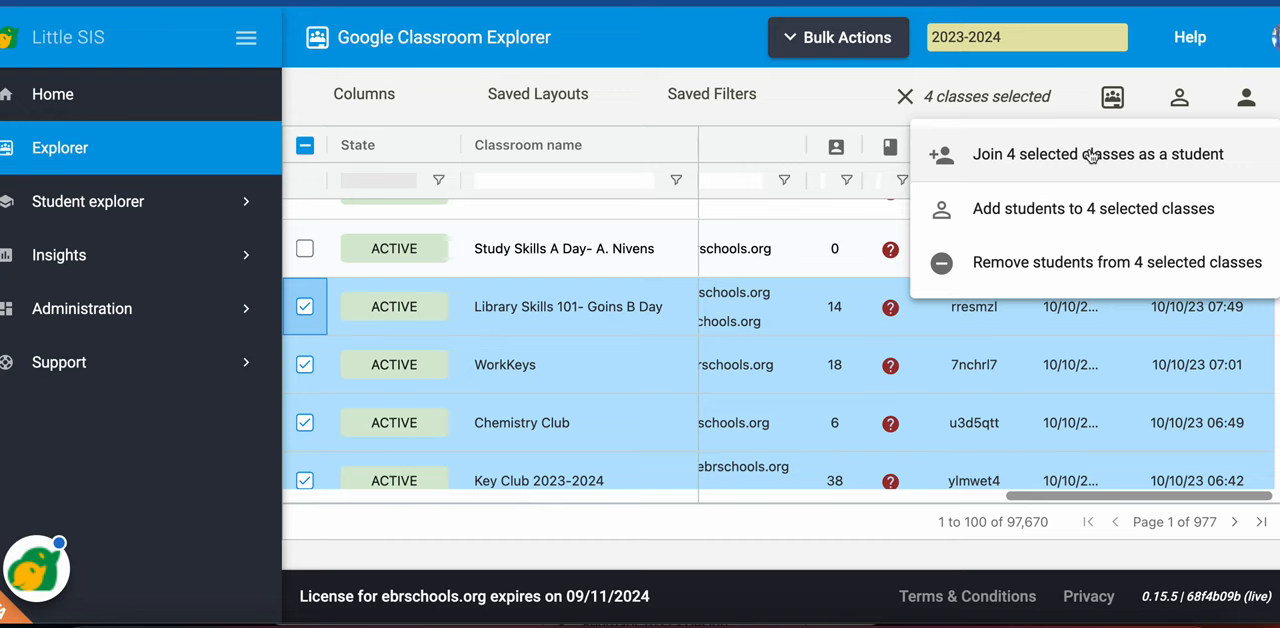
pyautogui.moveTo(1084, 177)
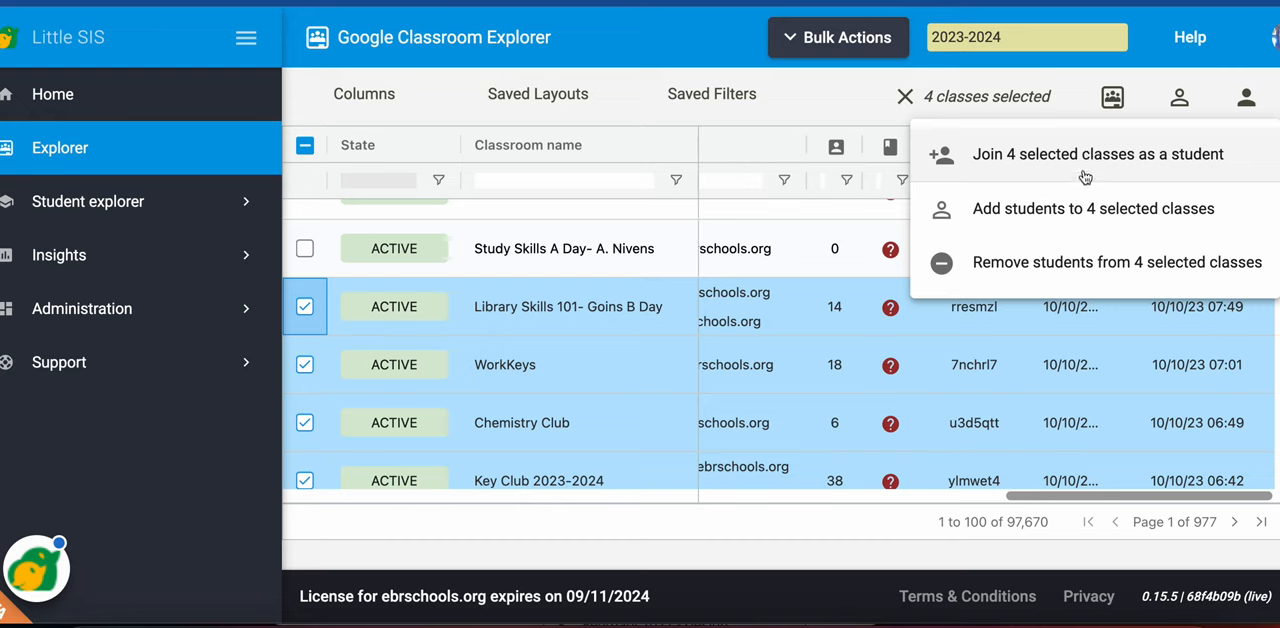
pyautogui.moveTo(1083, 225)
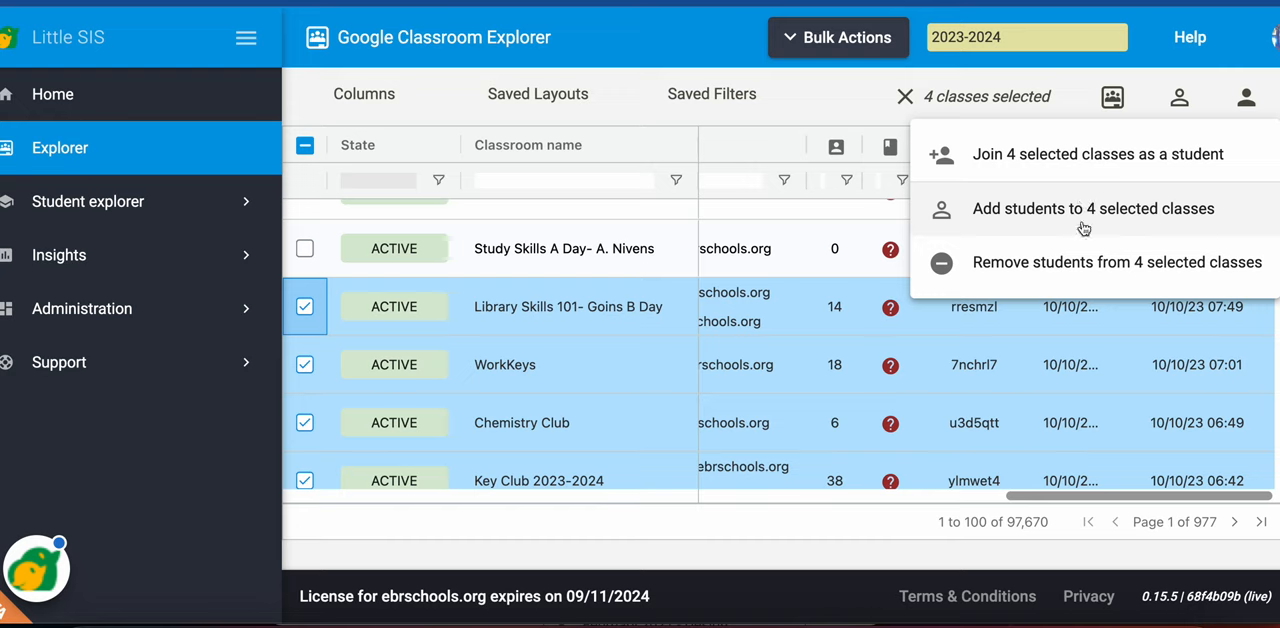
pyautogui.moveTo(1096, 287)
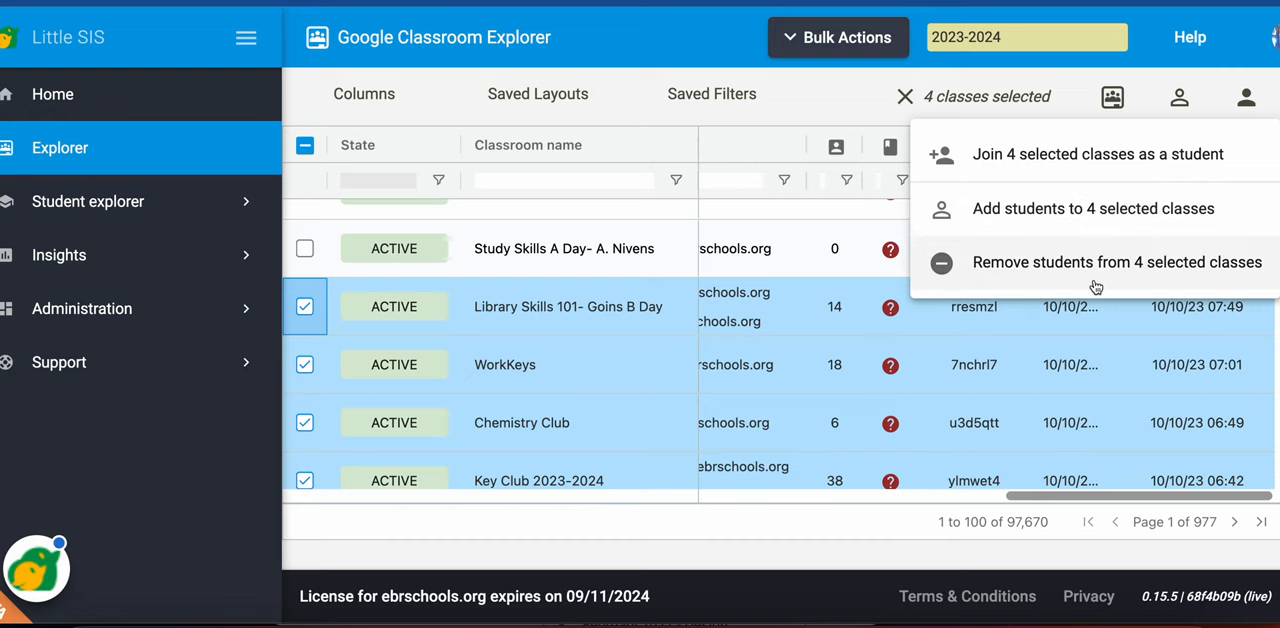
pyautogui.moveTo(1054, 117)
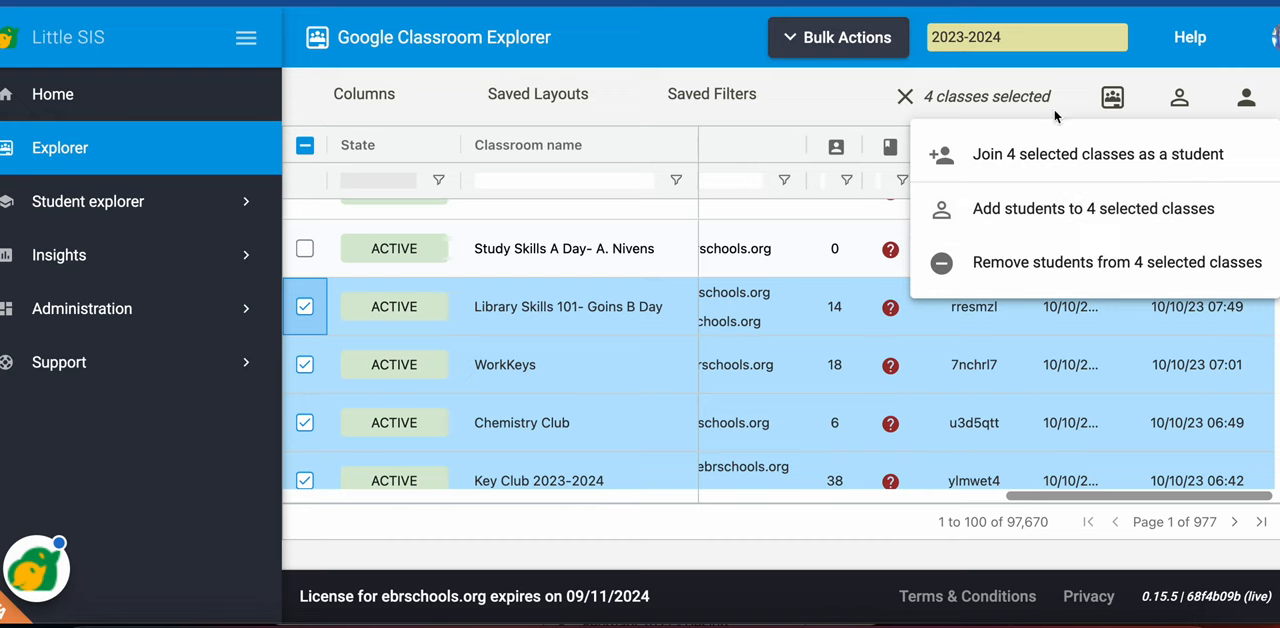